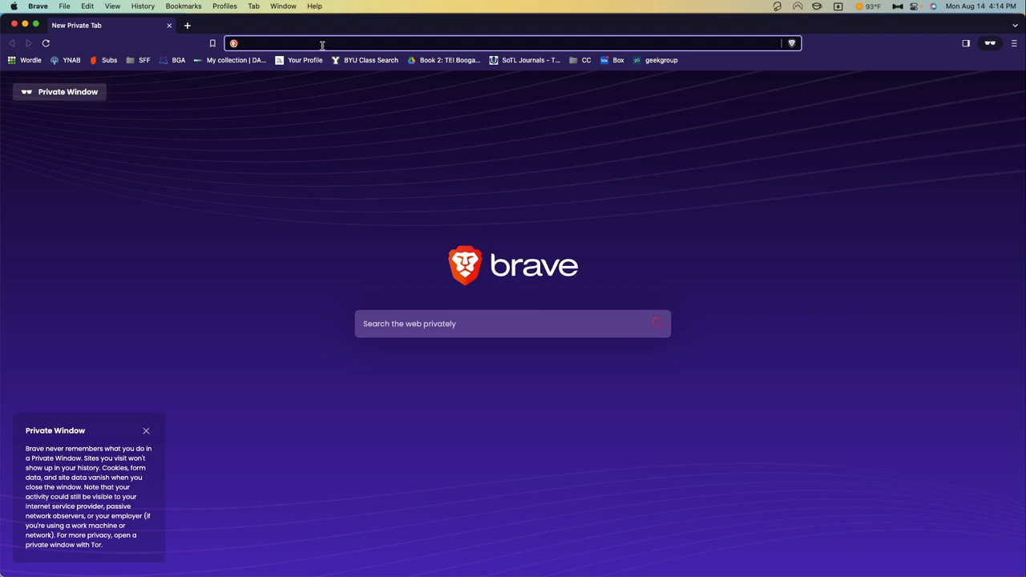
# Load reclaimhosting.com from the address bar in the private window
pyautogui.write('reclaimhosting.com')
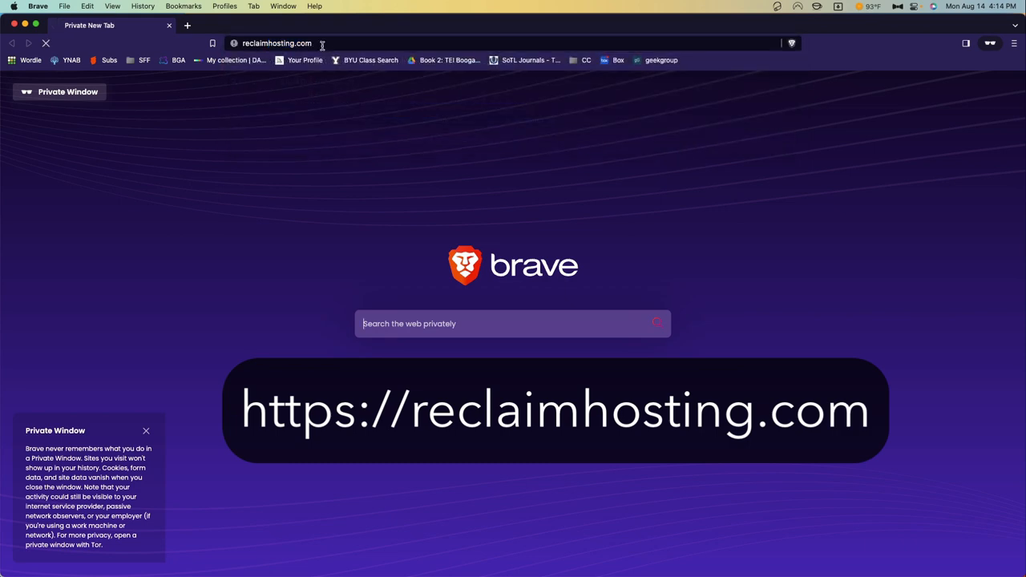
pyautogui.press('Return')
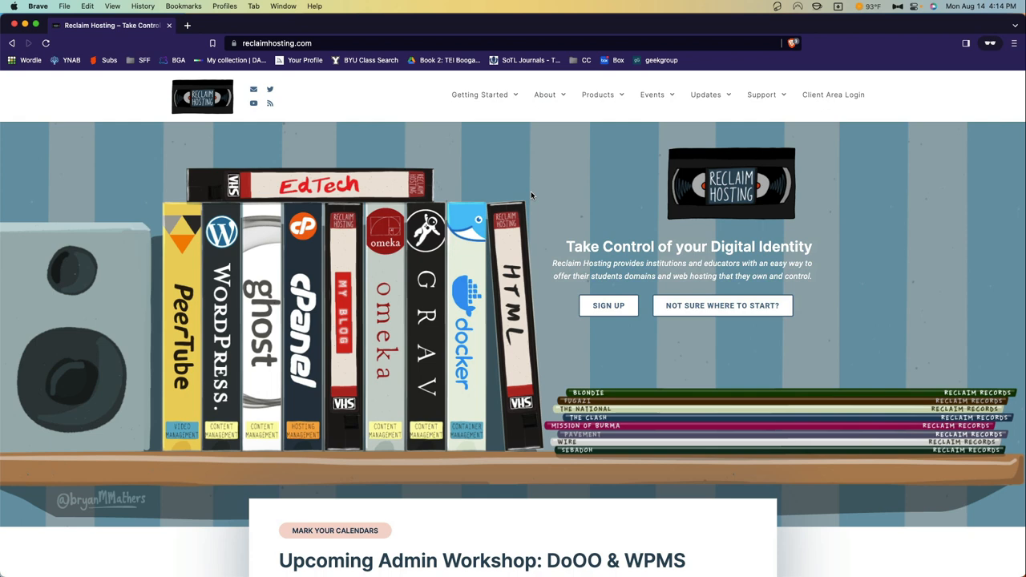
pyautogui.moveTo(601, 200)
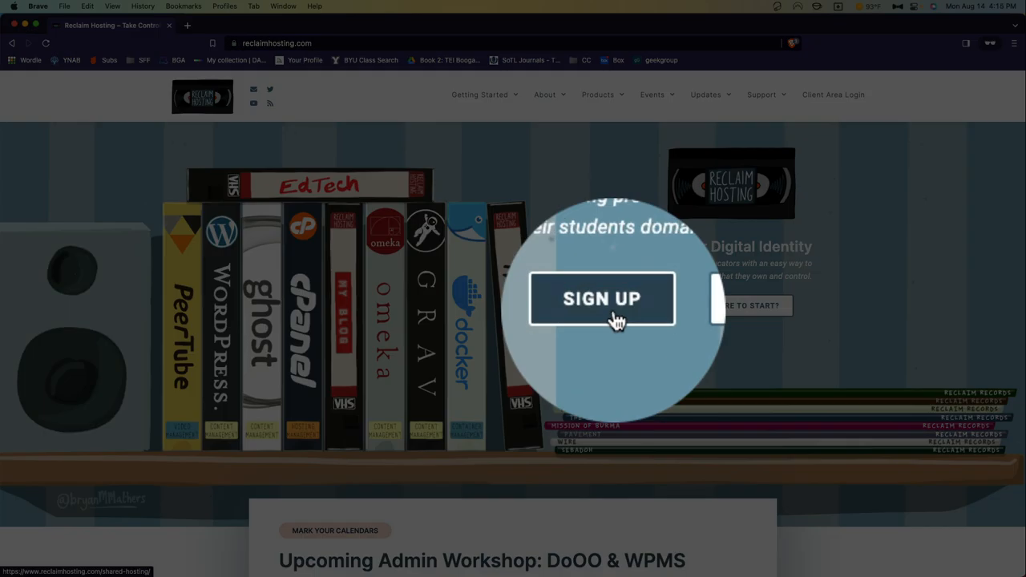
# Go to Sign Up and choose the $30-per-year Personal shared hosting plan
pyautogui.click(603, 298)
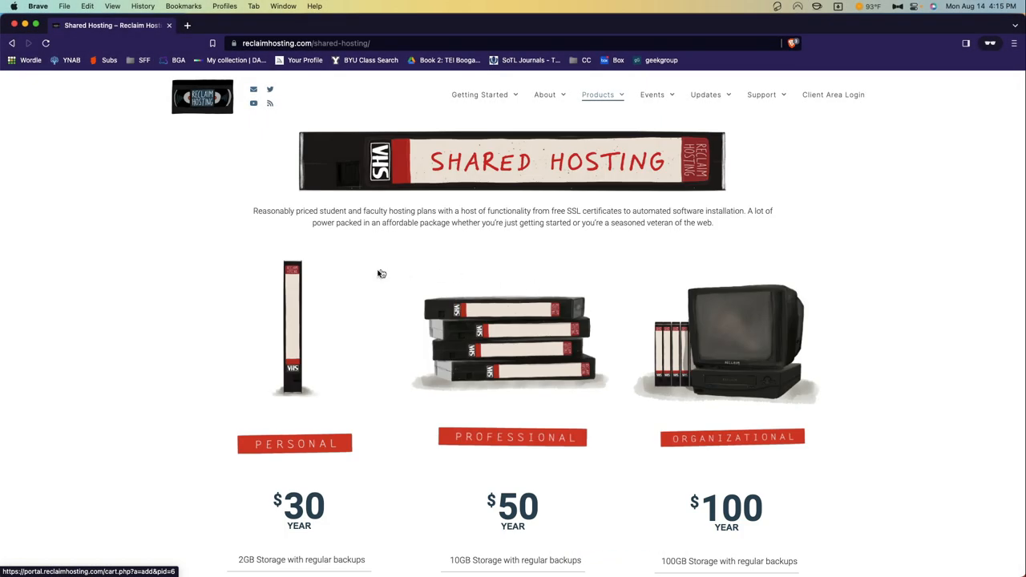
pyautogui.scroll(-3)
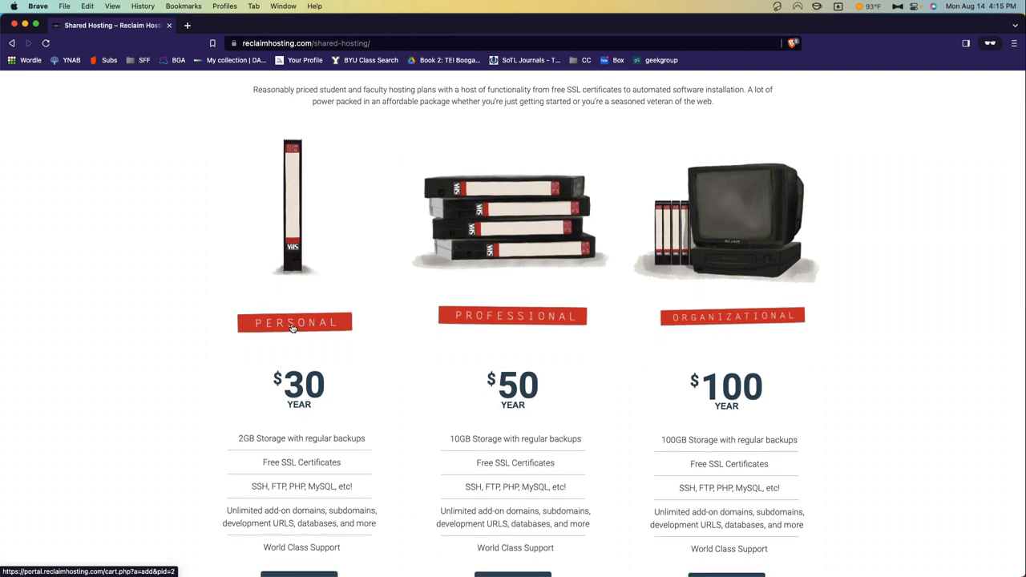
pyautogui.click(295, 320)
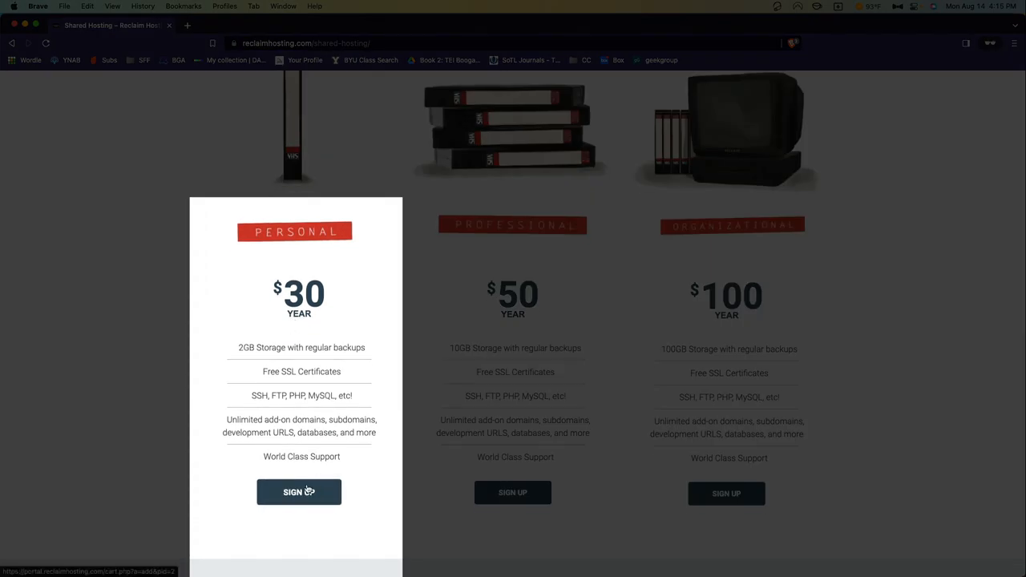
pyautogui.click(298, 490)
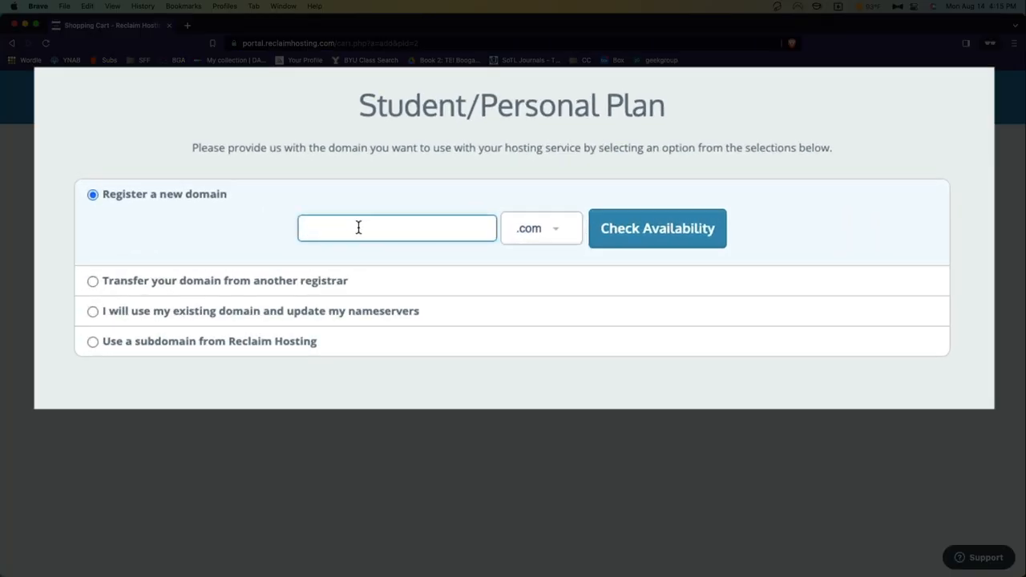
# Check availability of briancroxall.com, then briancroxall.uk, both unavailable
pyautogui.write('briancroxall')
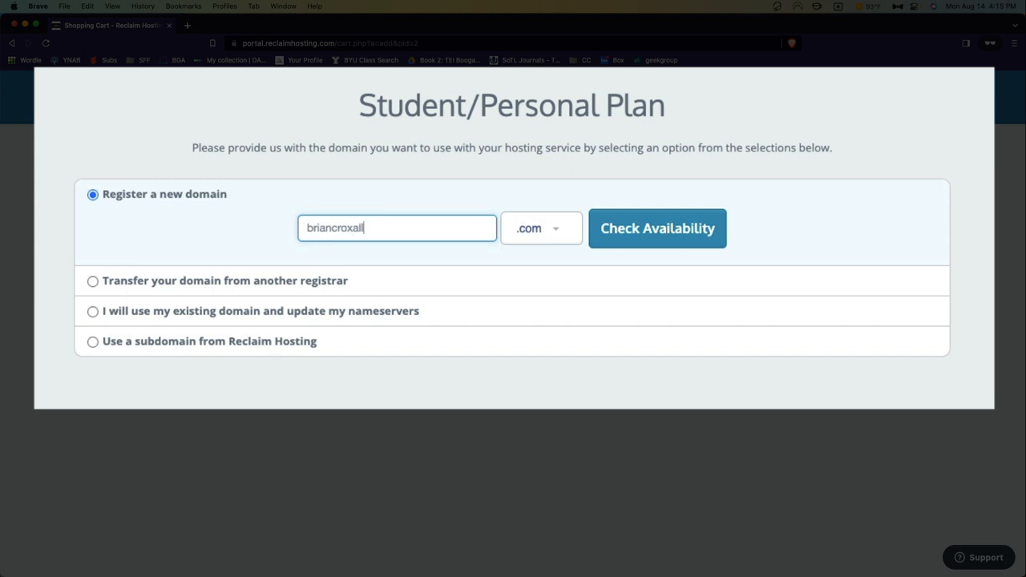
pyautogui.click(657, 228)
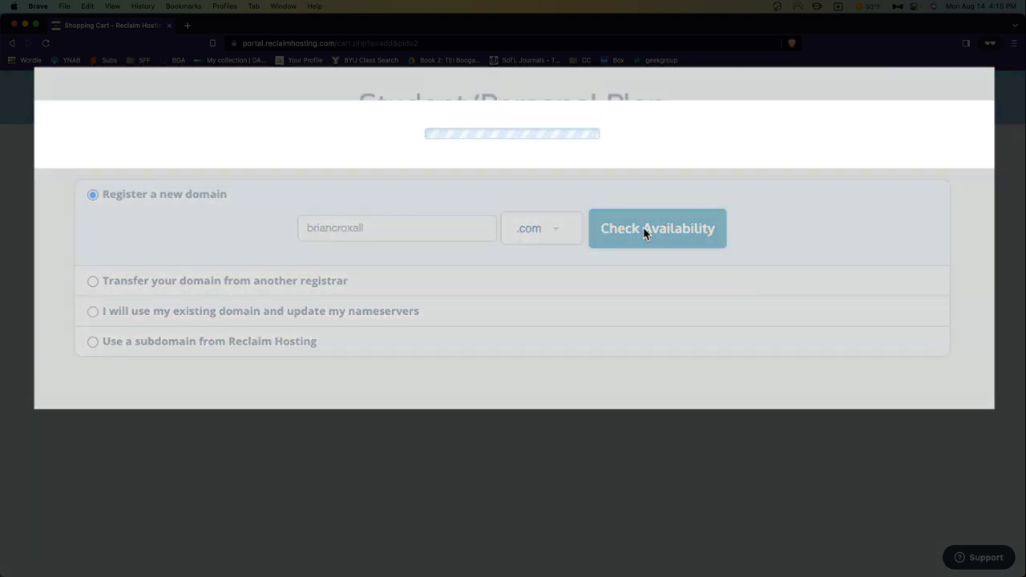
pyautogui.click(657, 228)
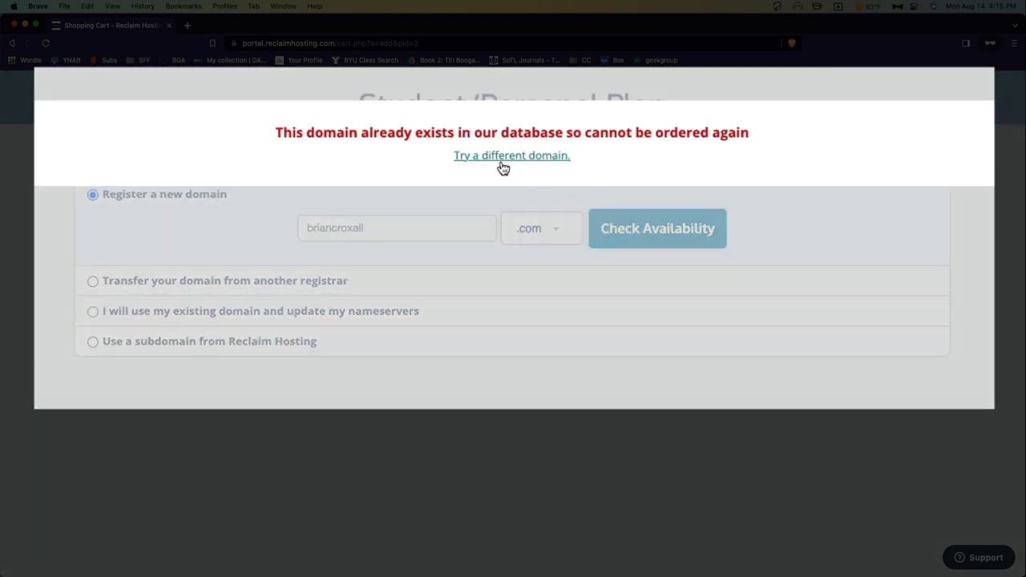
pyautogui.click(512, 154)
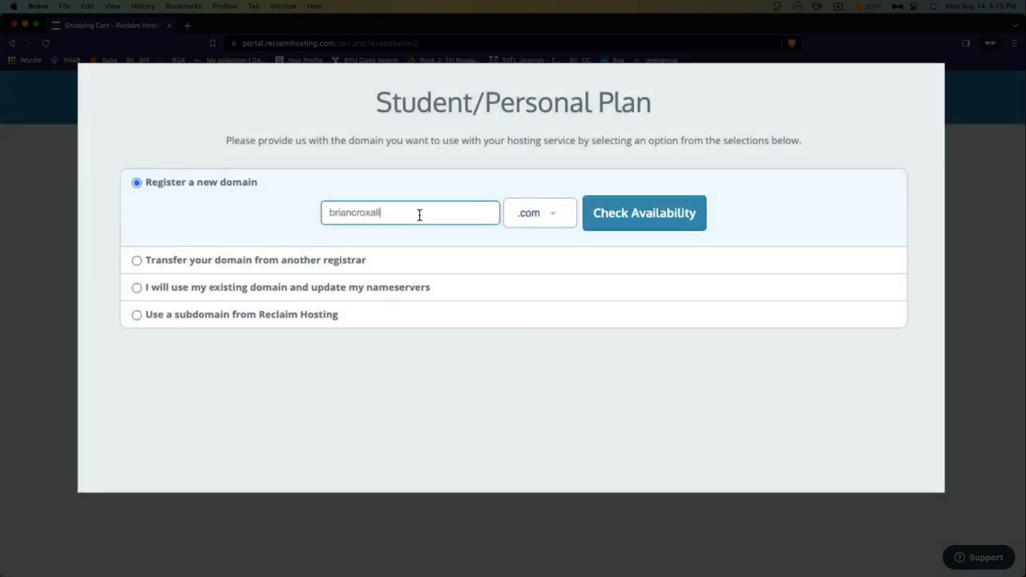
pyautogui.click(539, 212)
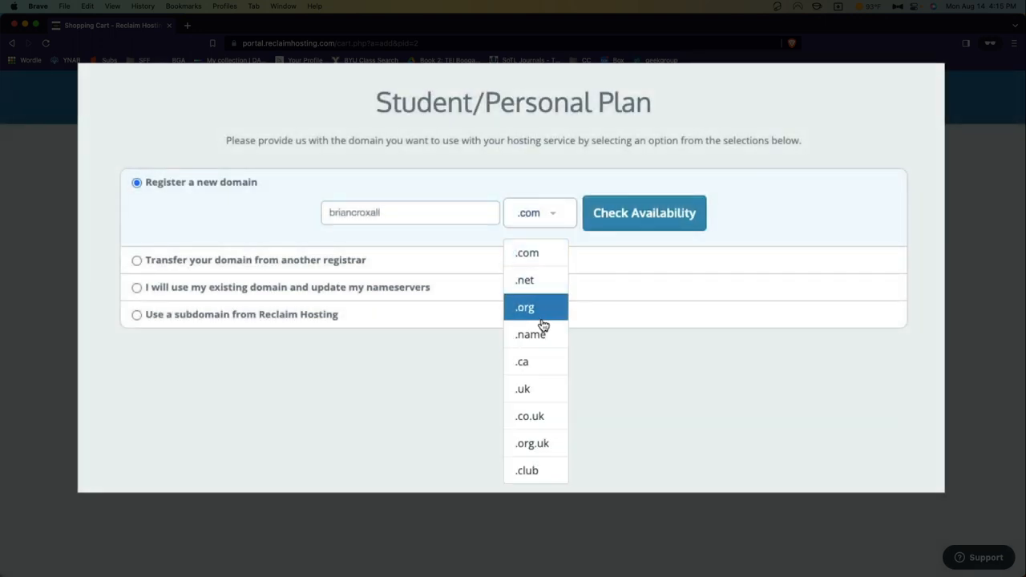
pyautogui.click(523, 390)
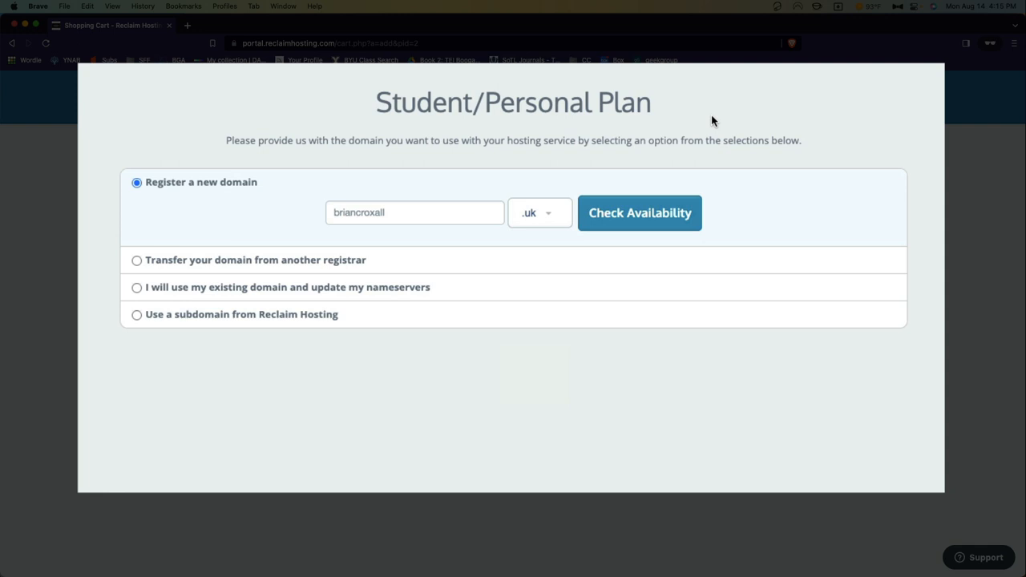
pyautogui.click(638, 212)
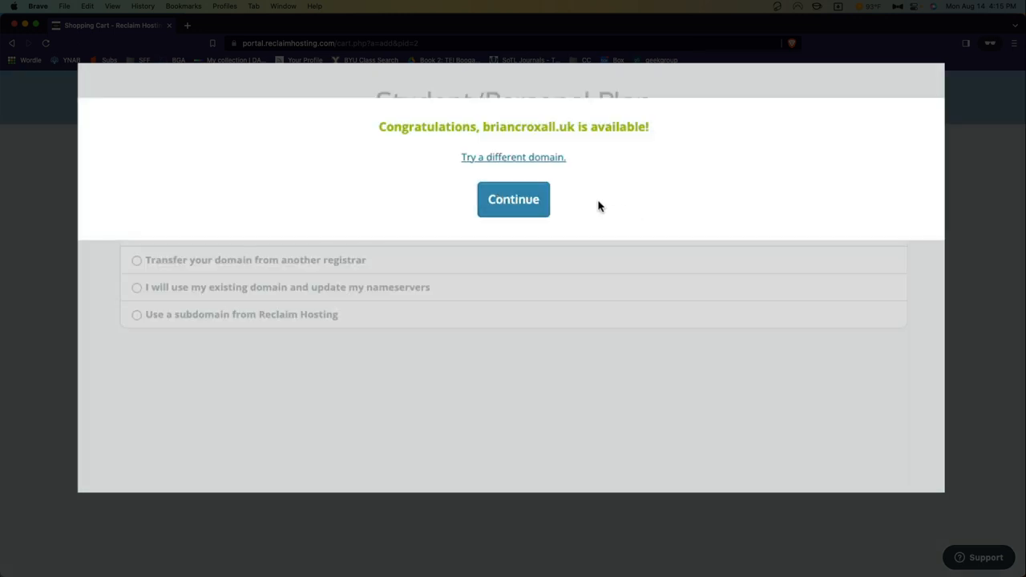
pyautogui.moveTo(538, 157)
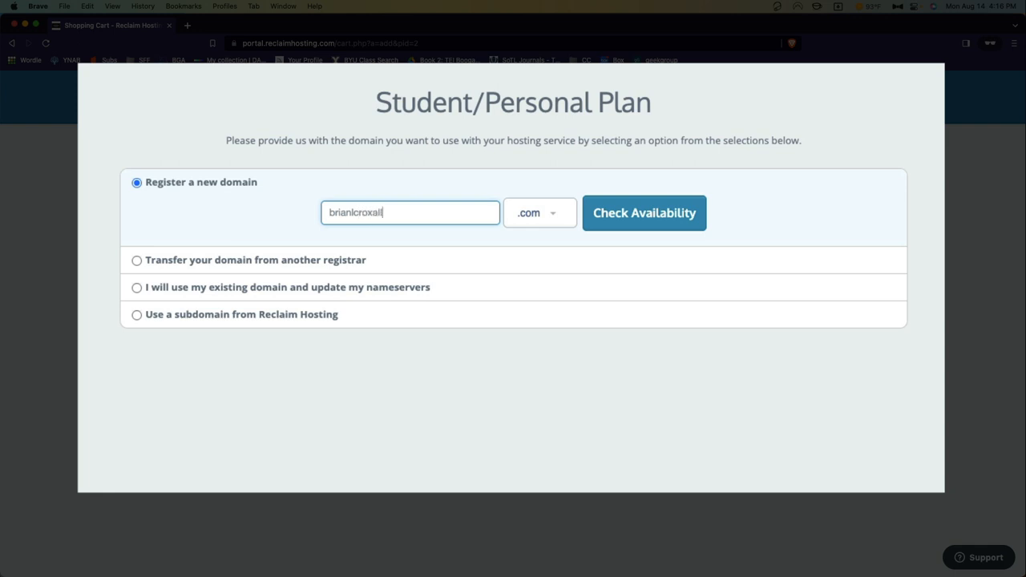
# Confirm brianlcroxall.com is available and continue with it
pyautogui.click(645, 212)
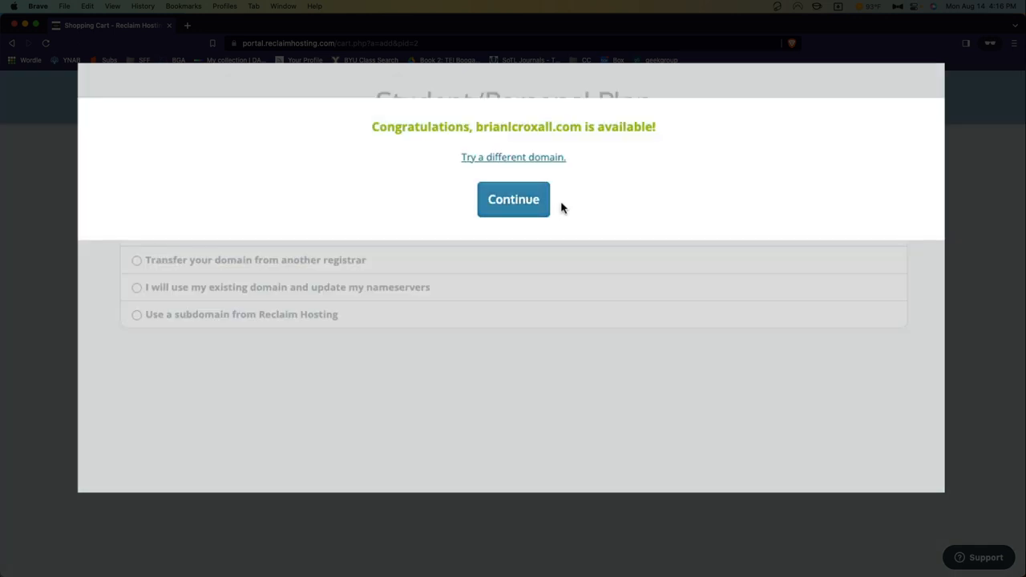
pyautogui.click(513, 198)
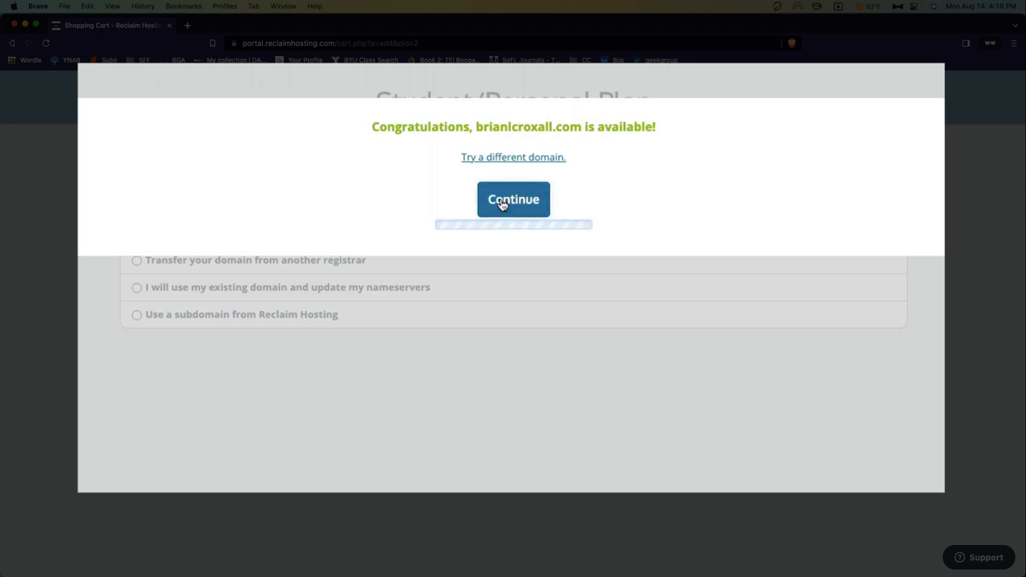
pyautogui.click(513, 199)
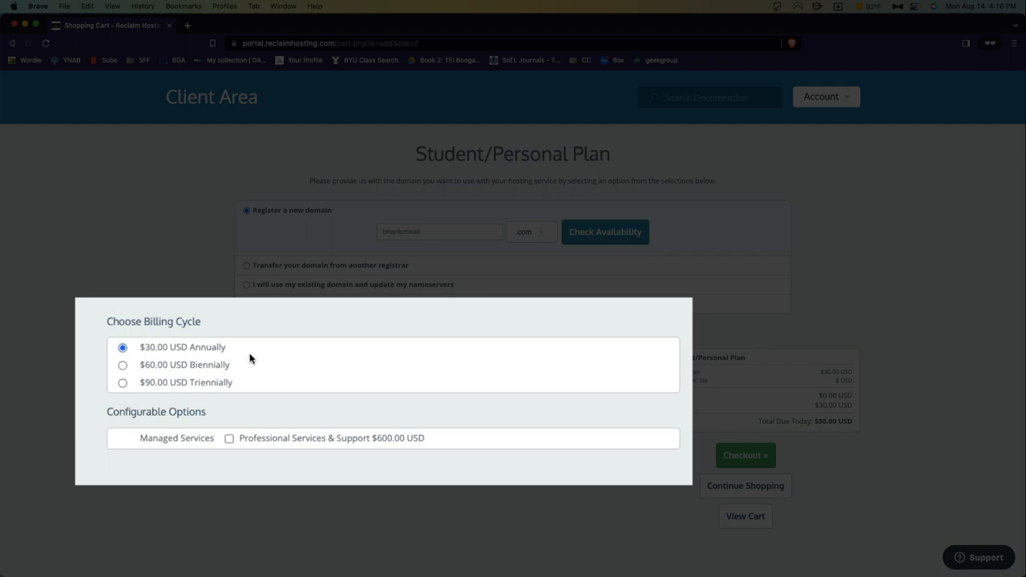
pyautogui.moveTo(269, 355)
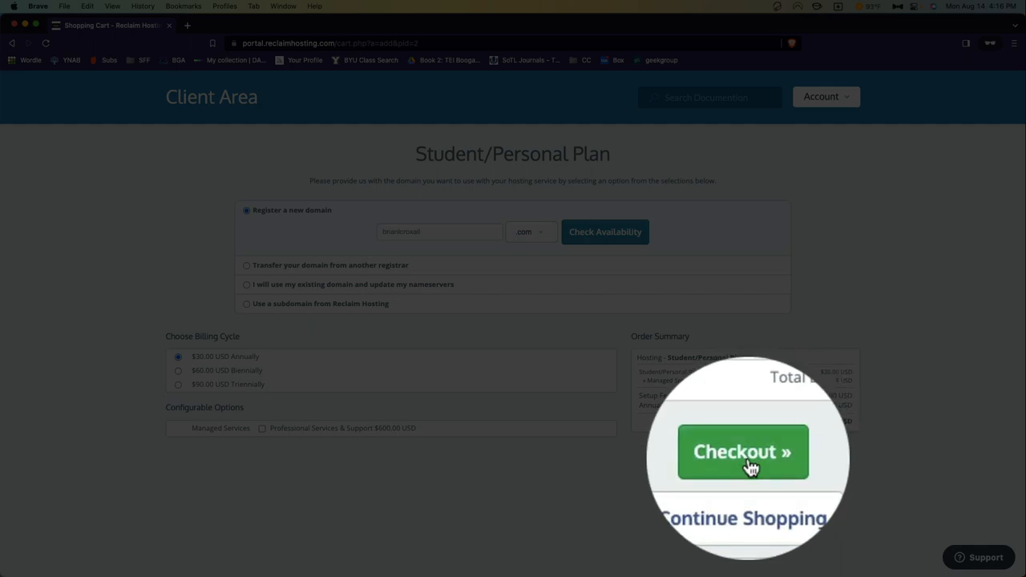
# Check out with the $30.00 USD annual billing cycle selected
pyautogui.click(742, 452)
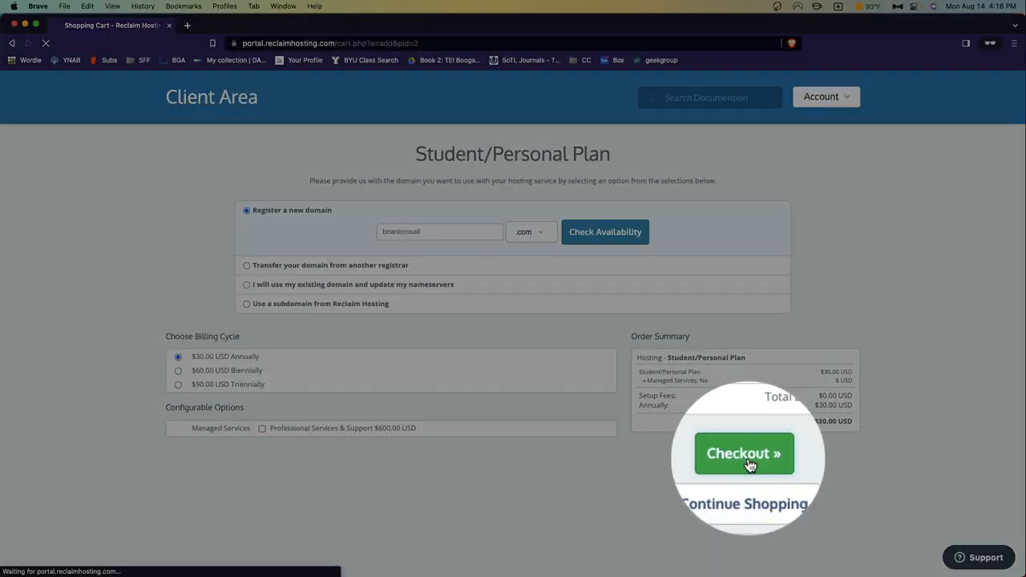
pyautogui.click(744, 453)
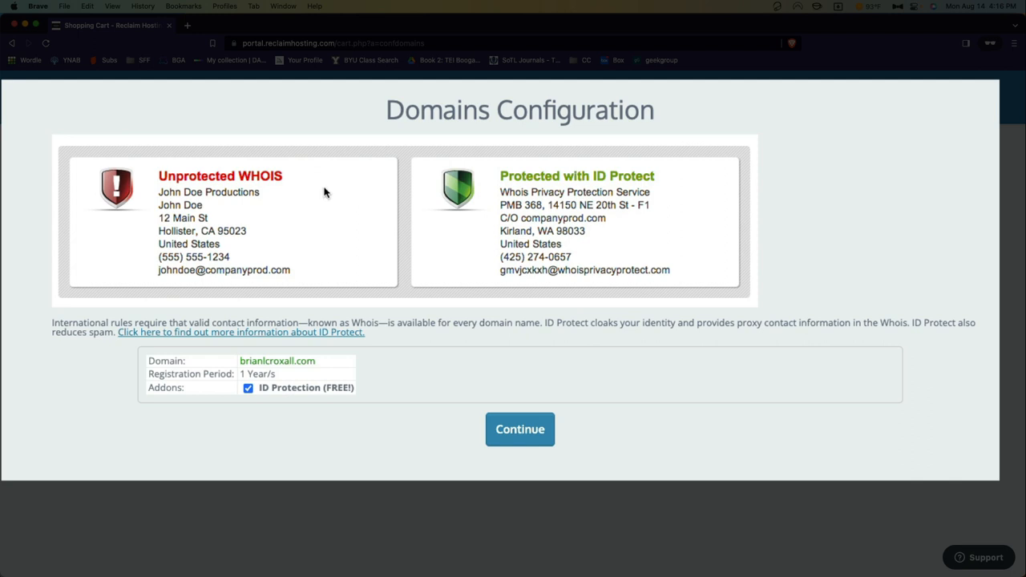
pyautogui.moveTo(548, 302)
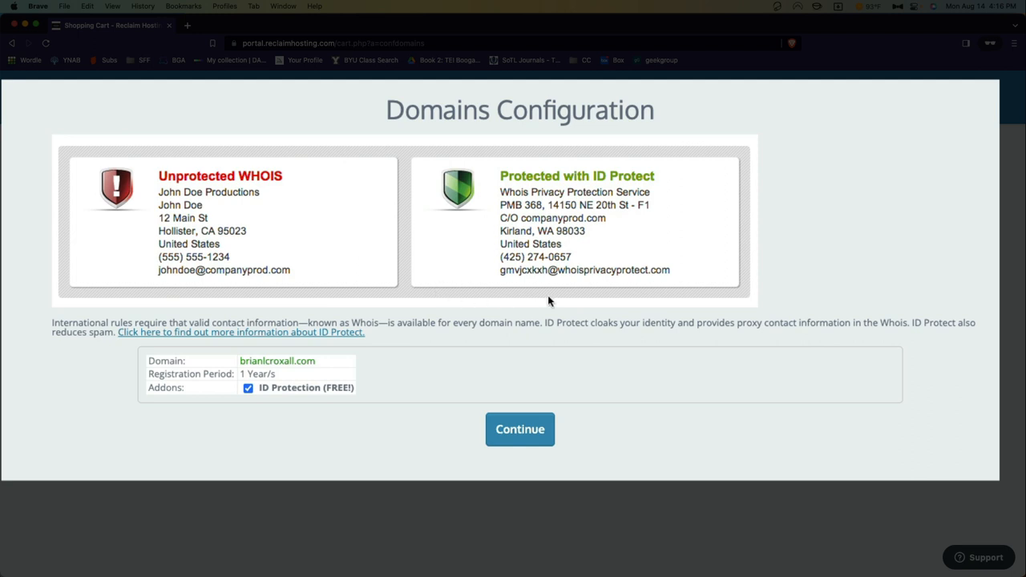
pyautogui.moveTo(244, 267)
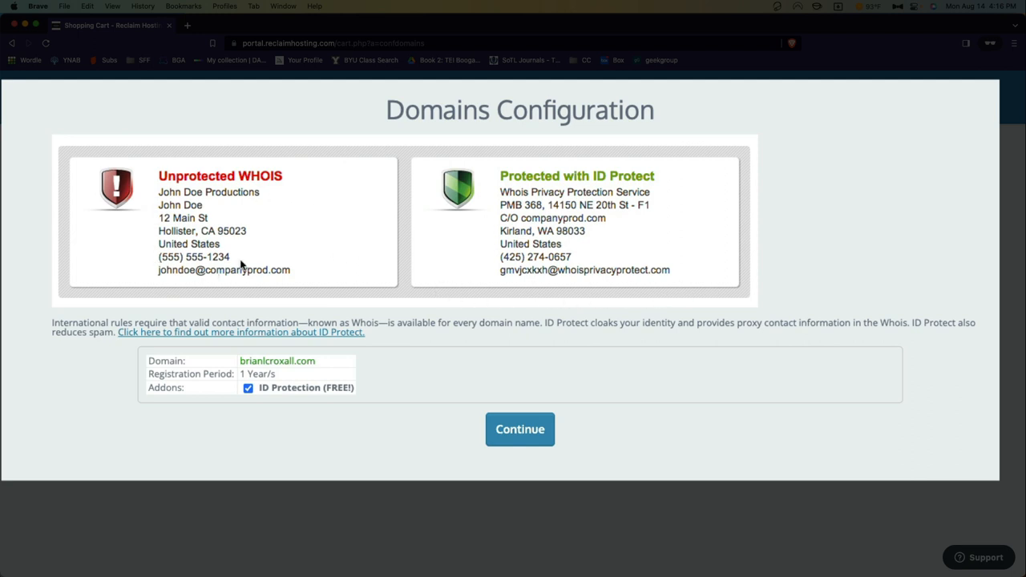
pyautogui.moveTo(298, 292)
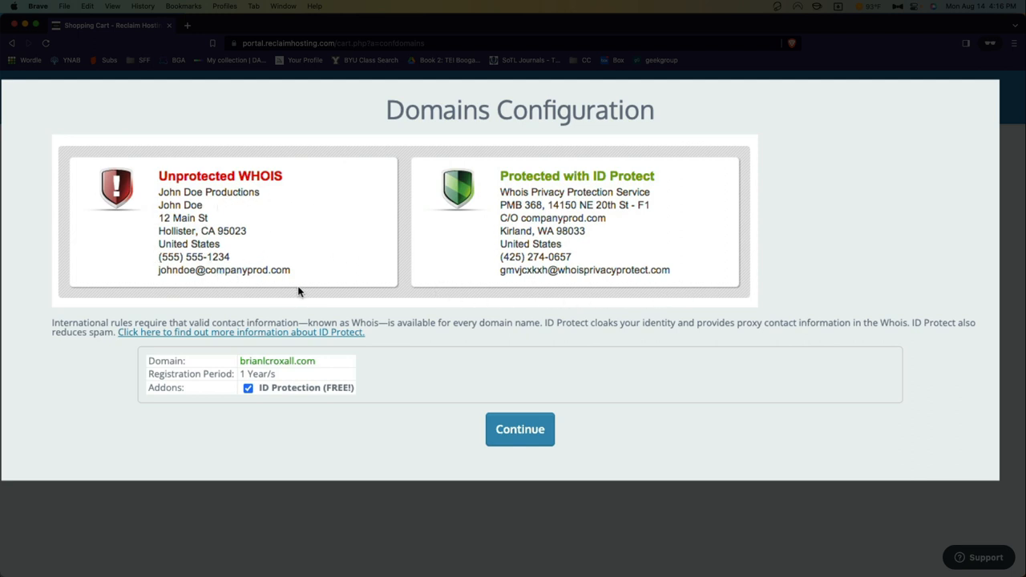
pyautogui.moveTo(638, 269)
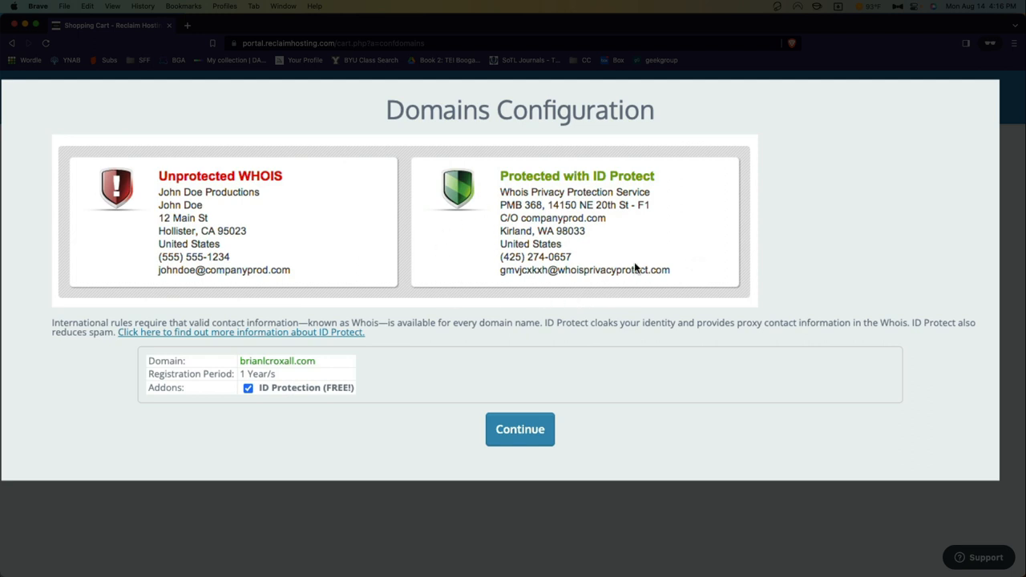
pyautogui.moveTo(635, 282)
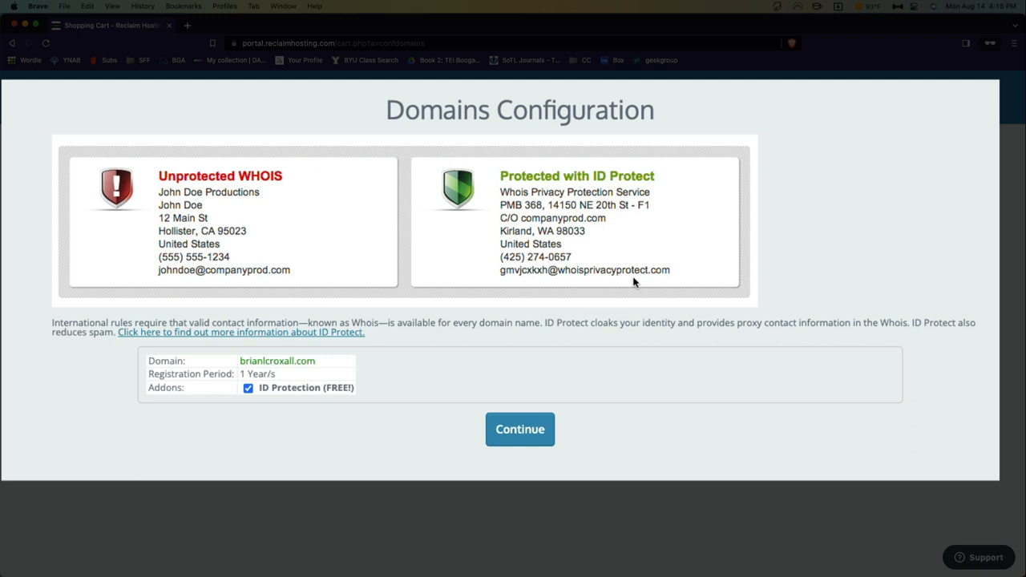
pyautogui.moveTo(609, 303)
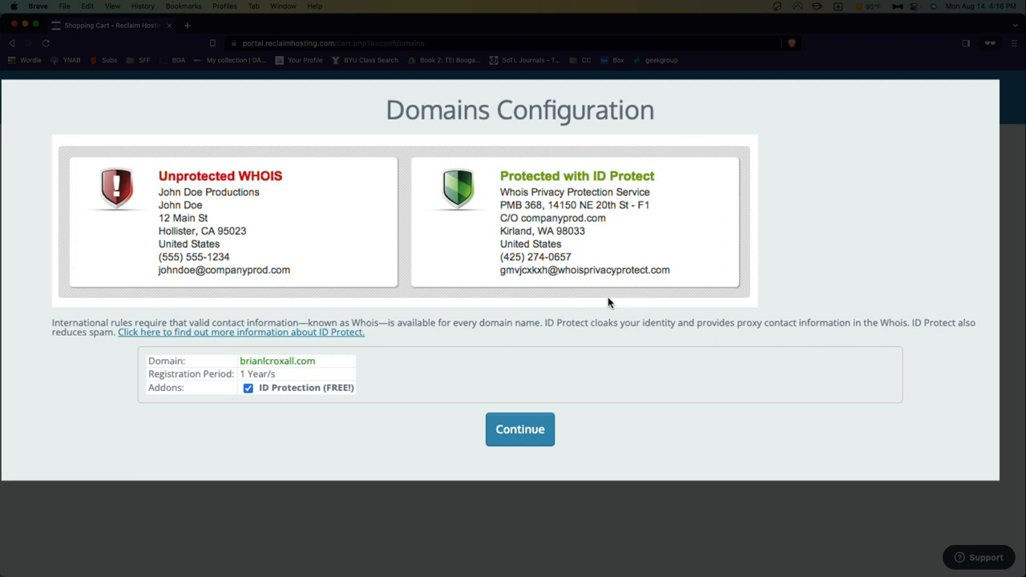
pyautogui.moveTo(468, 374)
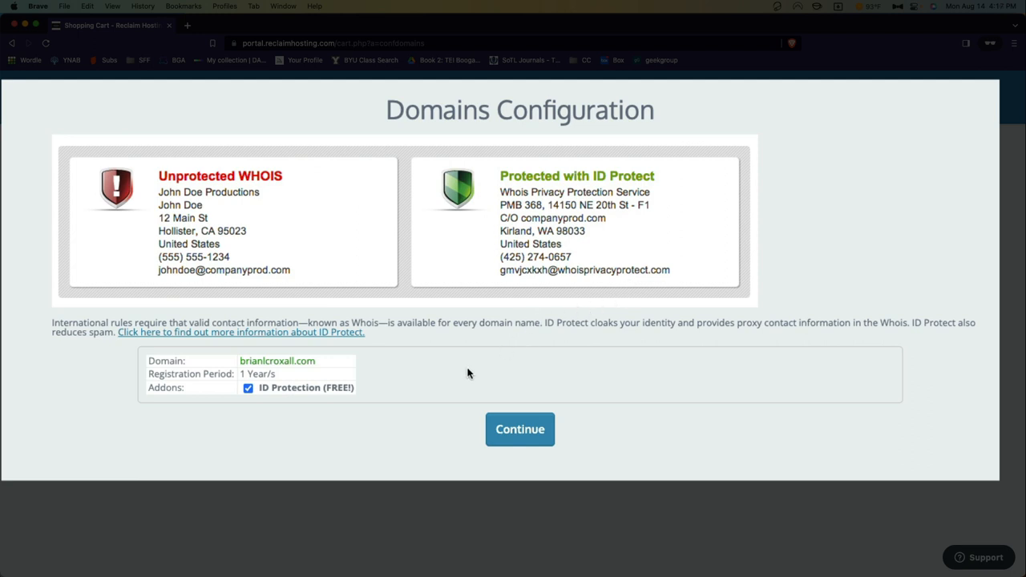
pyautogui.moveTo(326, 410)
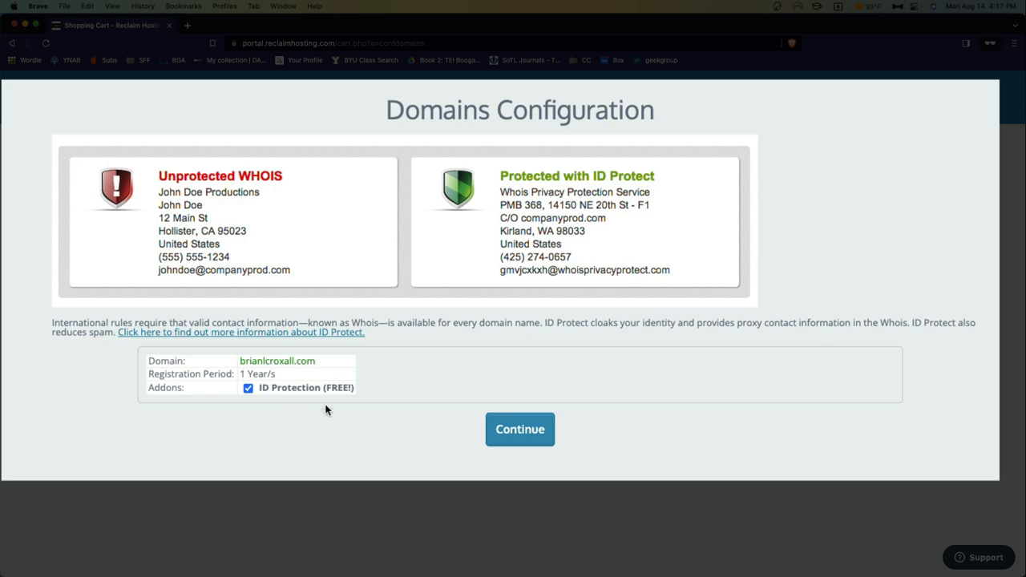
# Continue past Domains Configuration with free ID Protection kept, reaching Review & Checkout
pyautogui.click(519, 429)
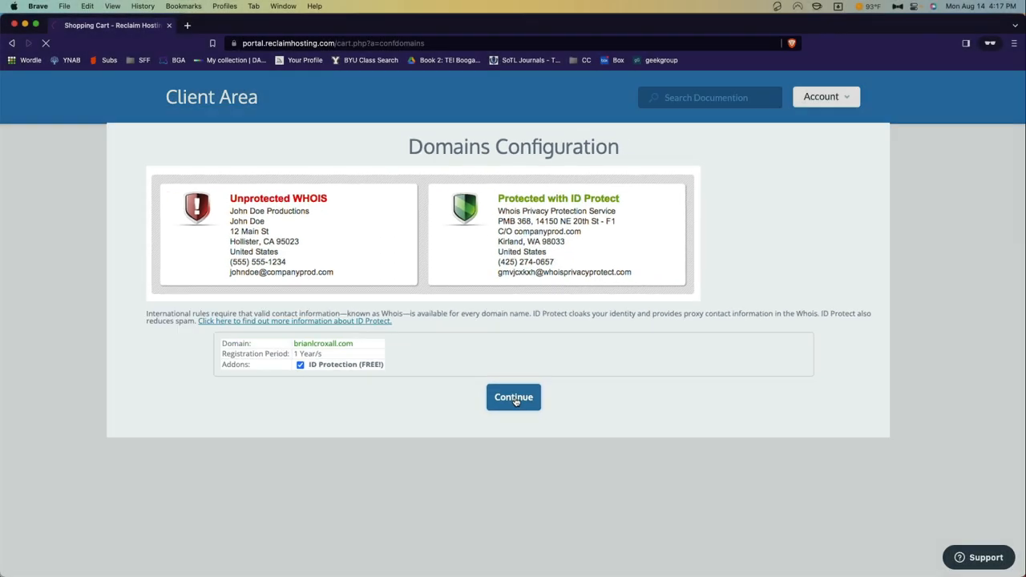
pyautogui.click(513, 397)
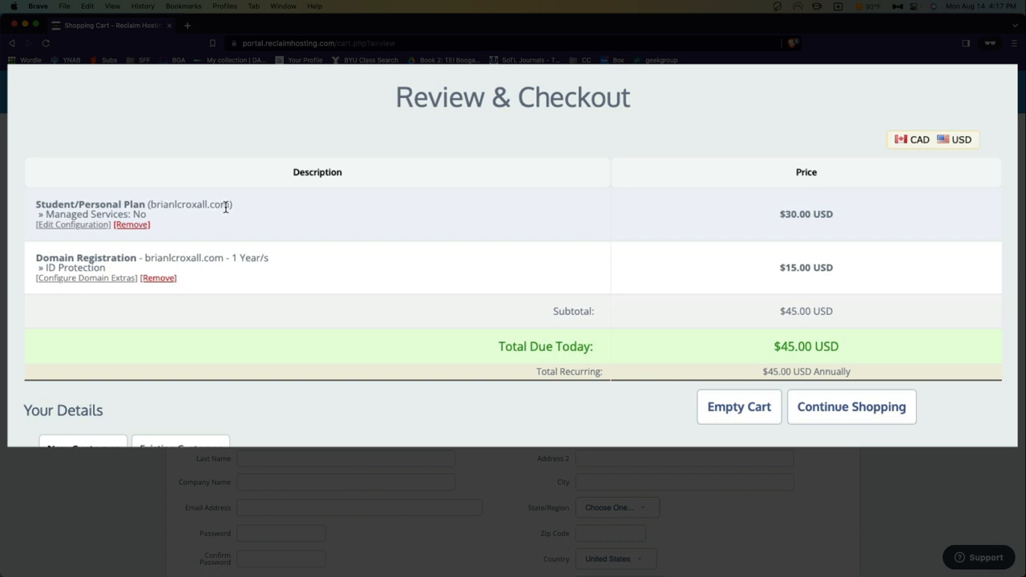
pyautogui.moveTo(275, 224)
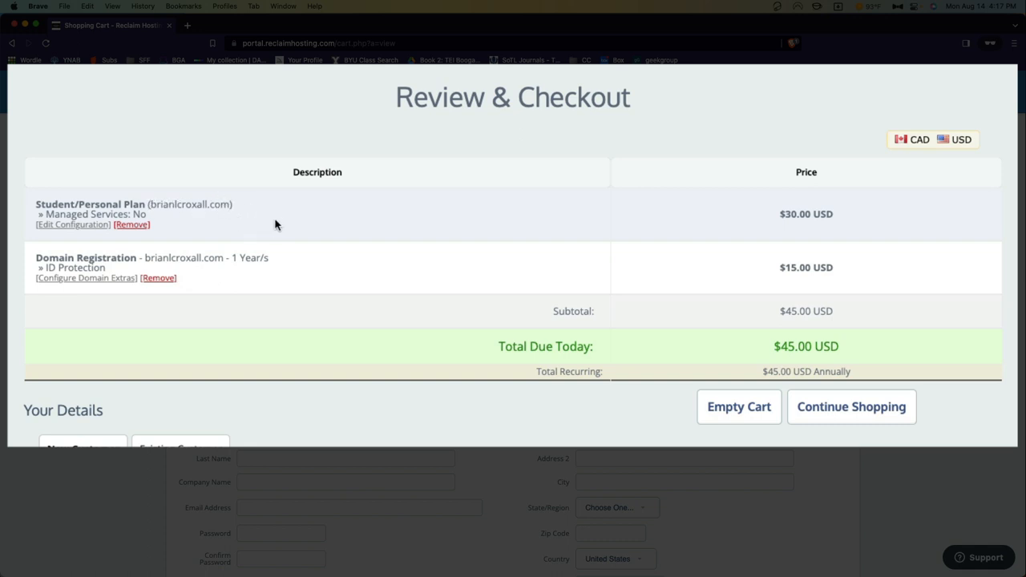
pyautogui.moveTo(199, 253)
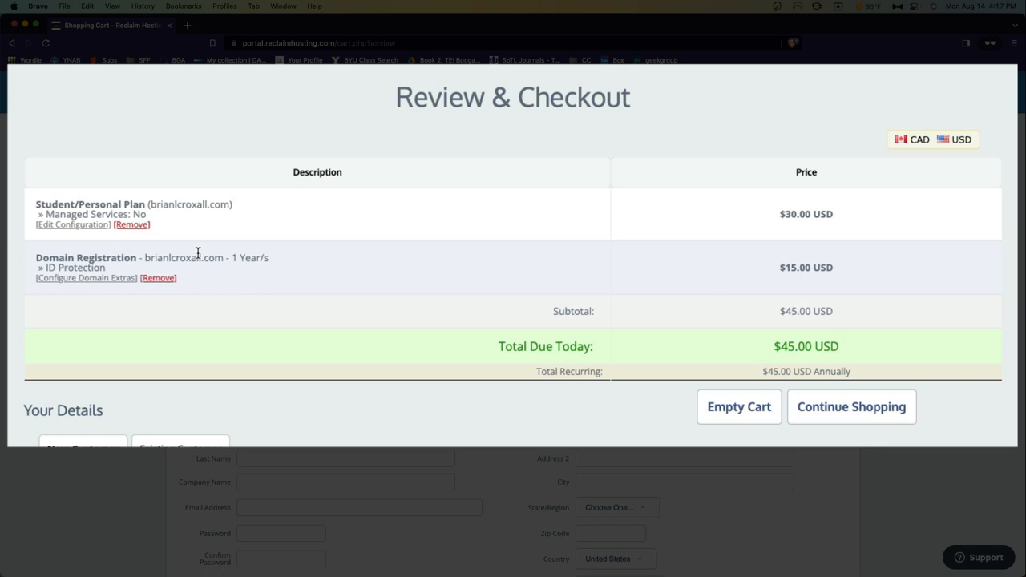
pyautogui.moveTo(837, 276)
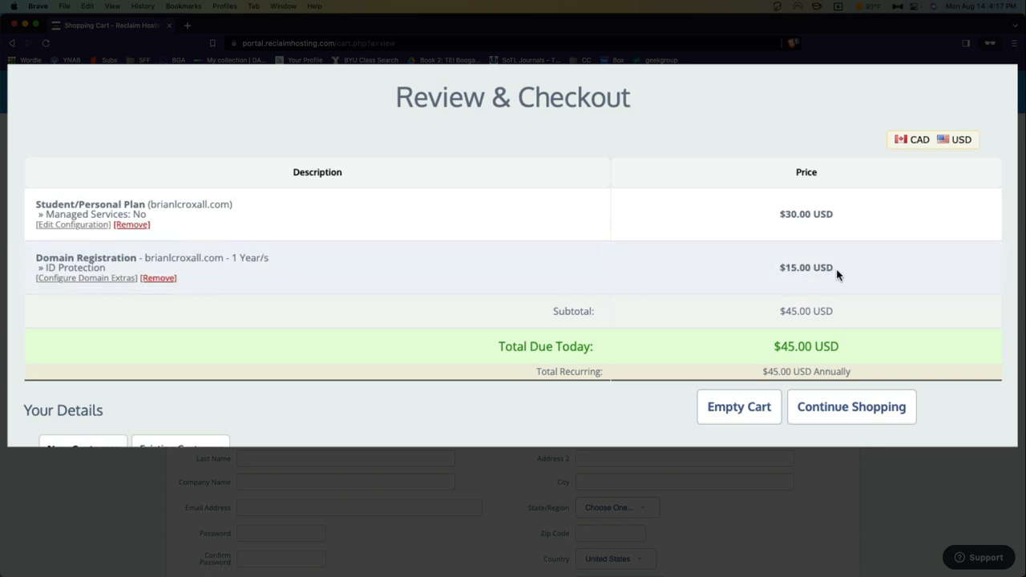
pyautogui.moveTo(862, 275)
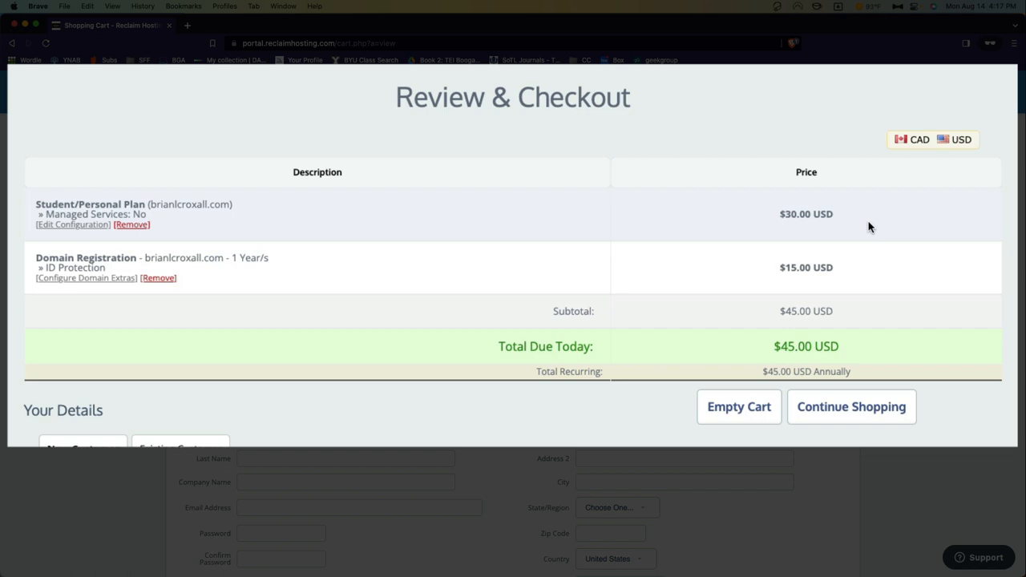
pyautogui.scroll(-3)
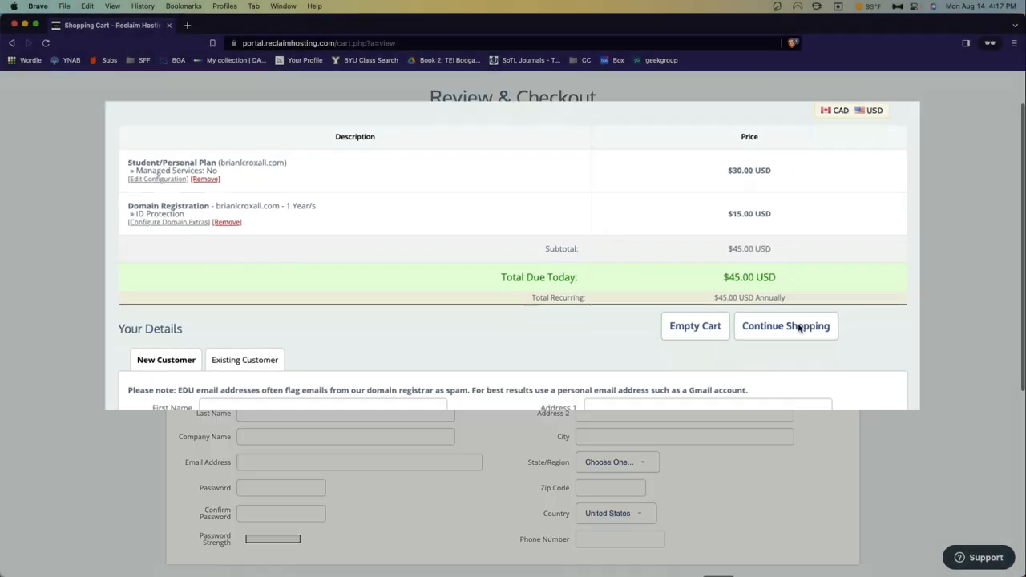
pyautogui.scroll(-3)
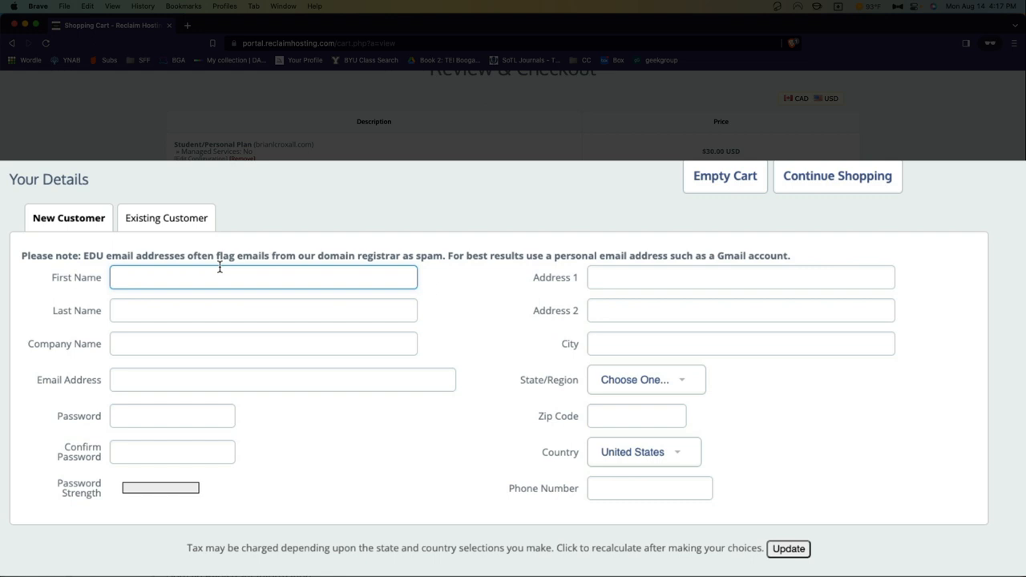
pyautogui.write('Brian')
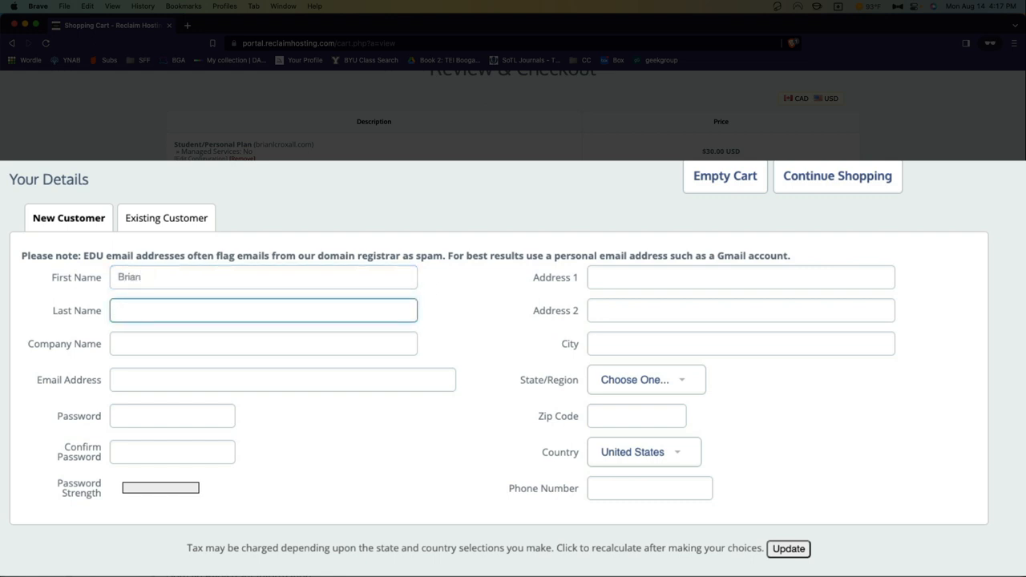
pyautogui.write('Croxall')
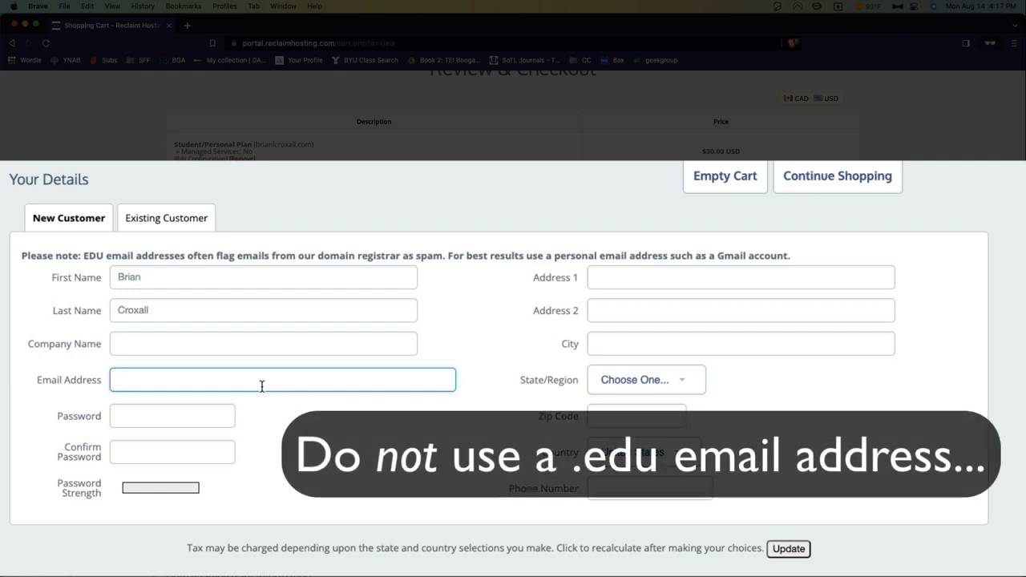
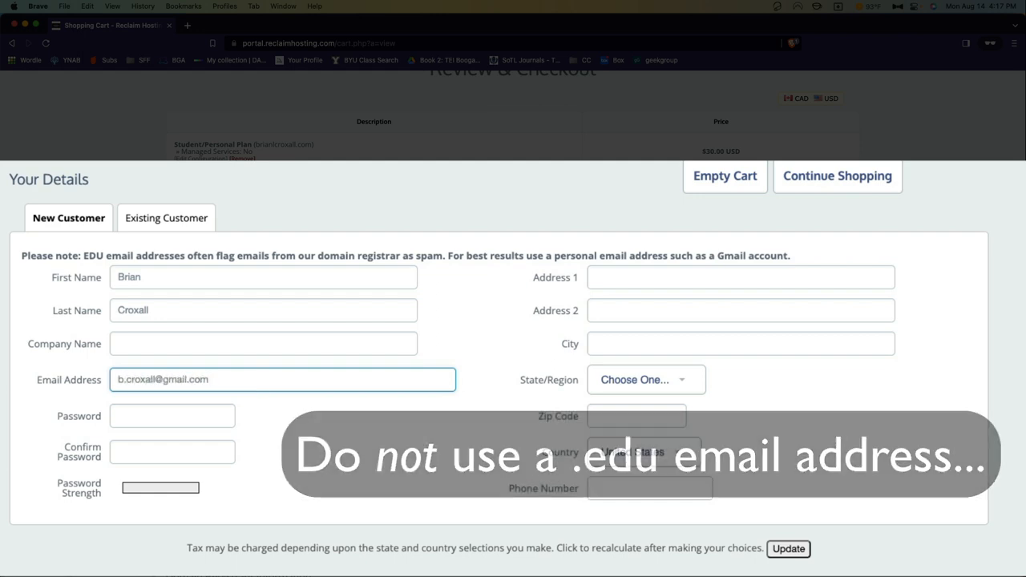
pyautogui.scroll(-3)
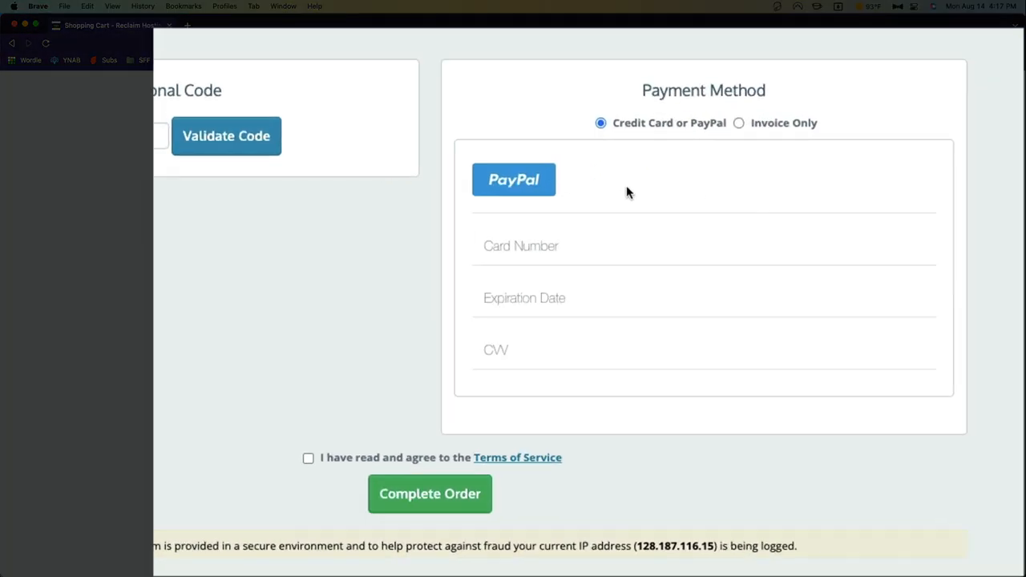
pyautogui.moveTo(449, 355)
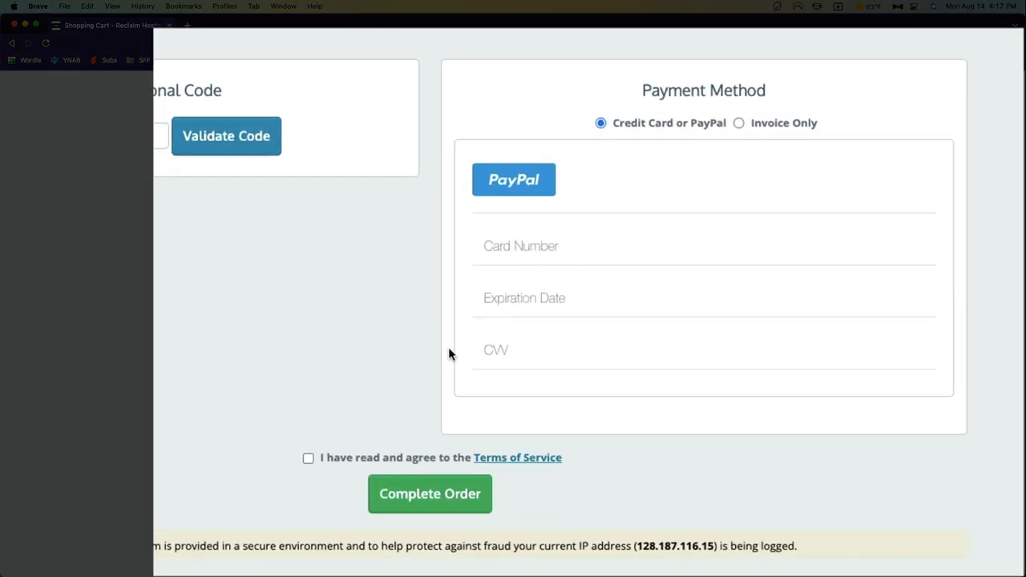
# Tick 'I have read and agree to the Terms of Service'
pyautogui.click(308, 458)
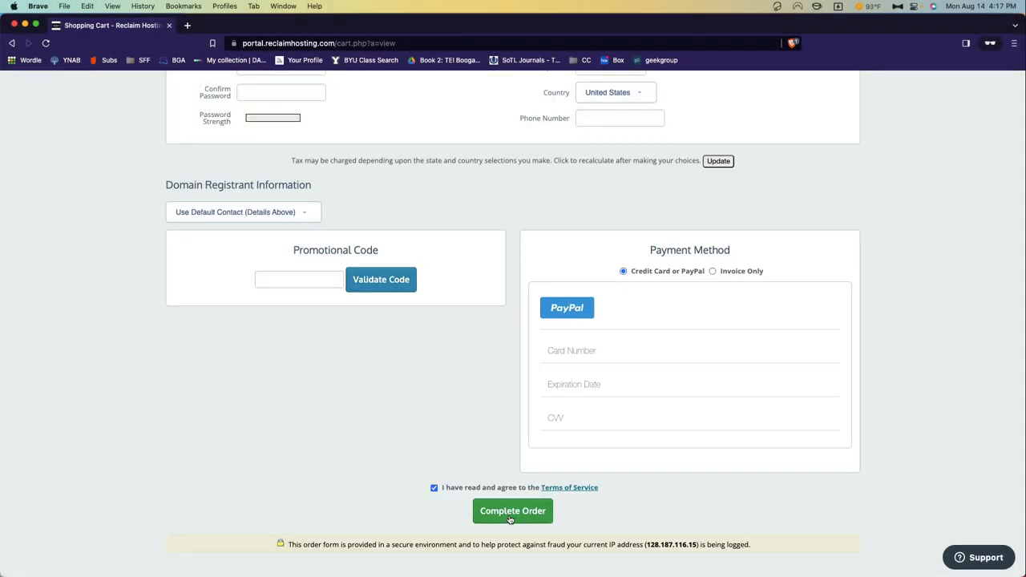
pyautogui.moveTo(595, 471)
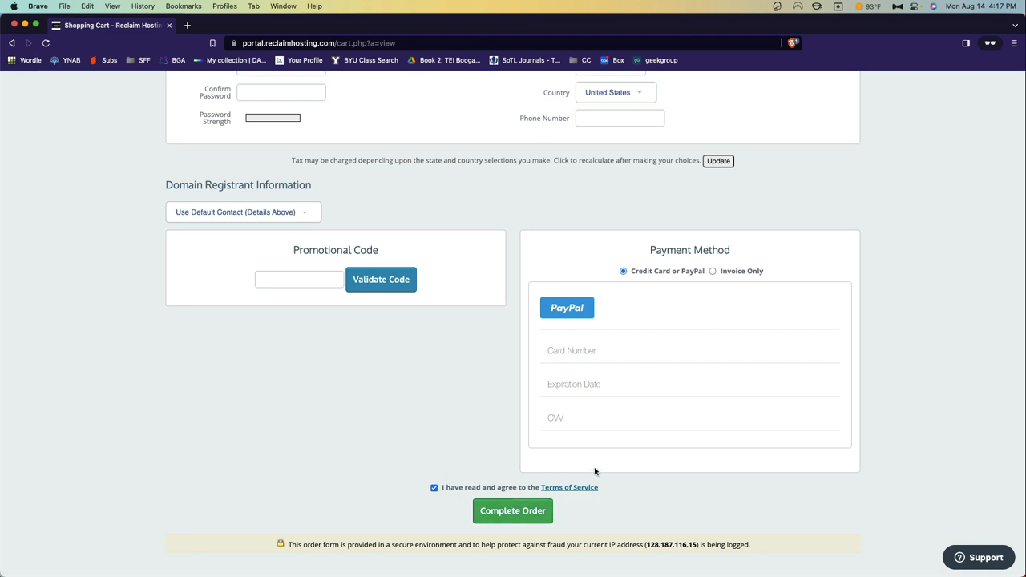